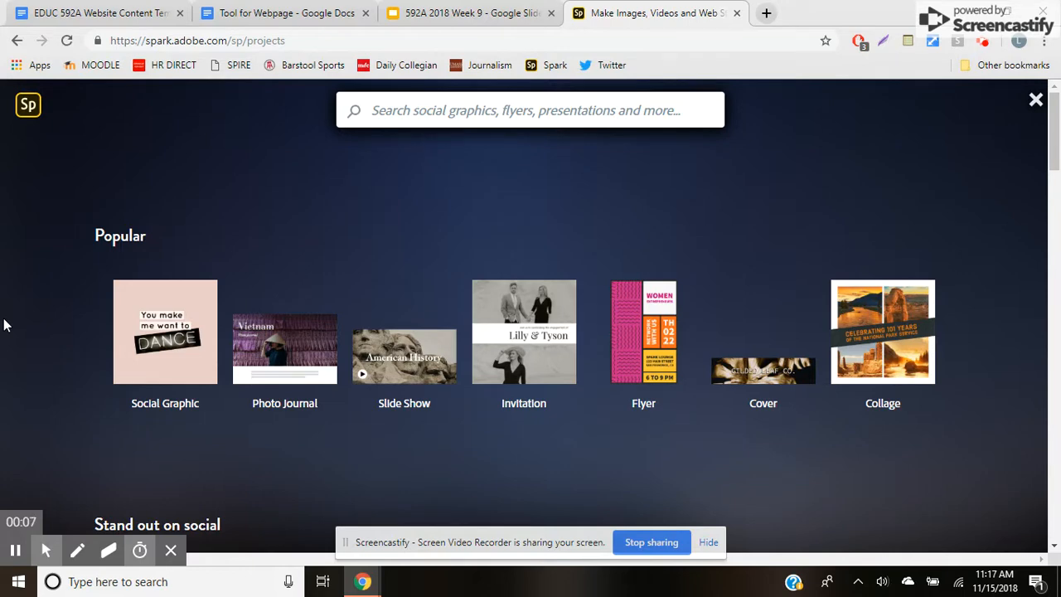
Step: Scroll through the blank web page editor, then return to the Projects list via the Sp logo
{"action": "scroll", "scroll_direction": "down", "scroll_amount": 3}
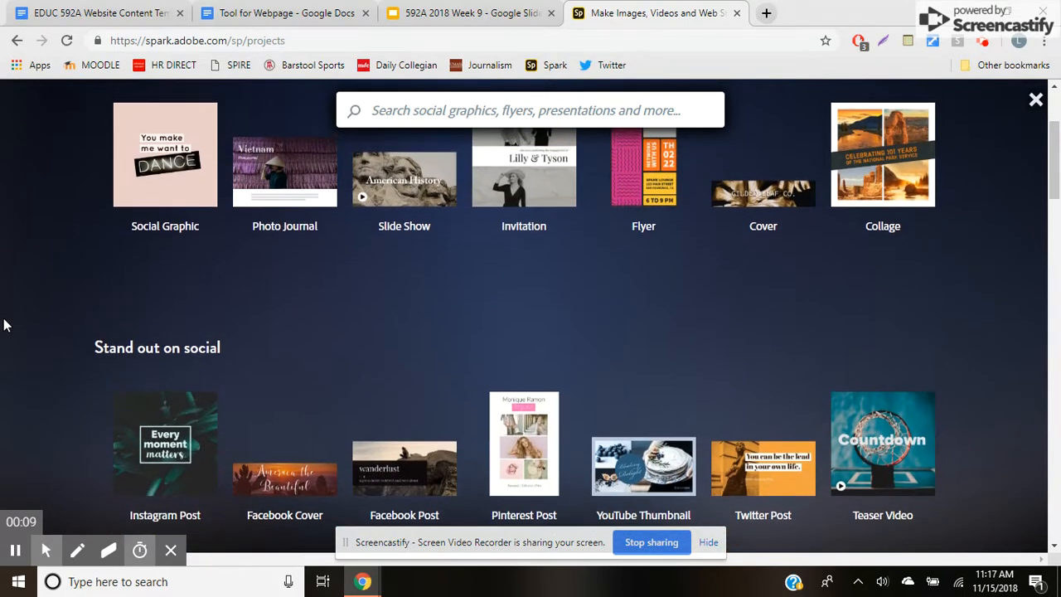
{"action": "scroll", "scroll_direction": "down", "scroll_amount": 3}
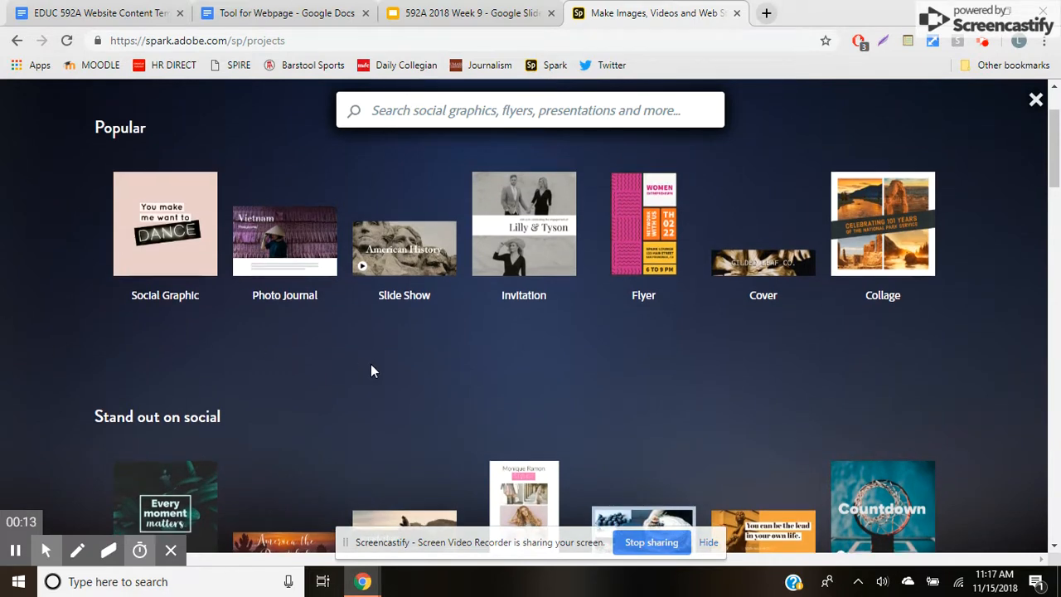
{"action": "scroll", "scroll_direction": "down", "scroll_amount": 3}
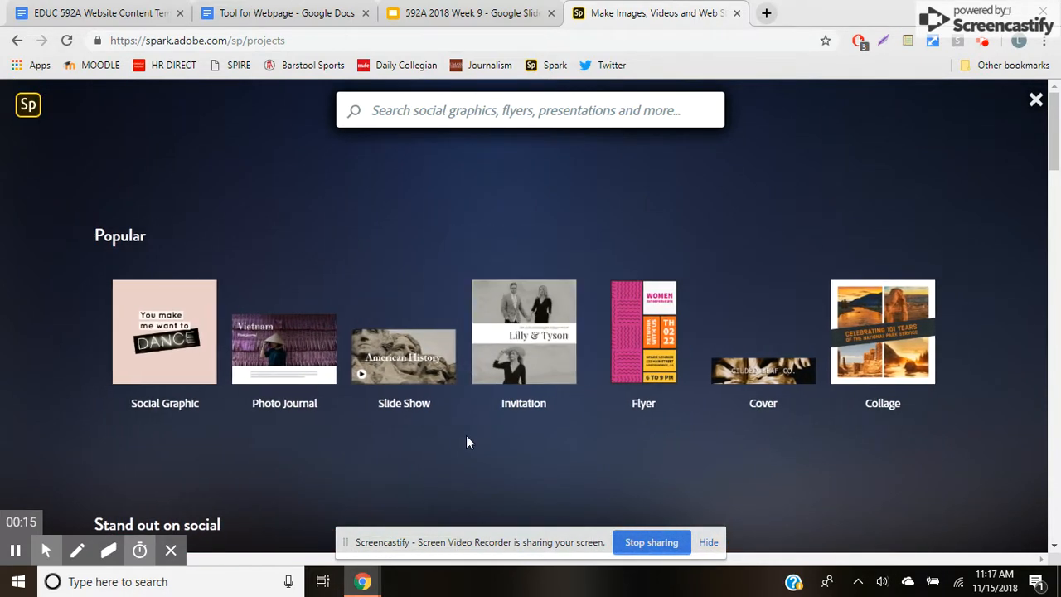
{"action": "scroll", "scroll_direction": "down", "scroll_amount": 3}
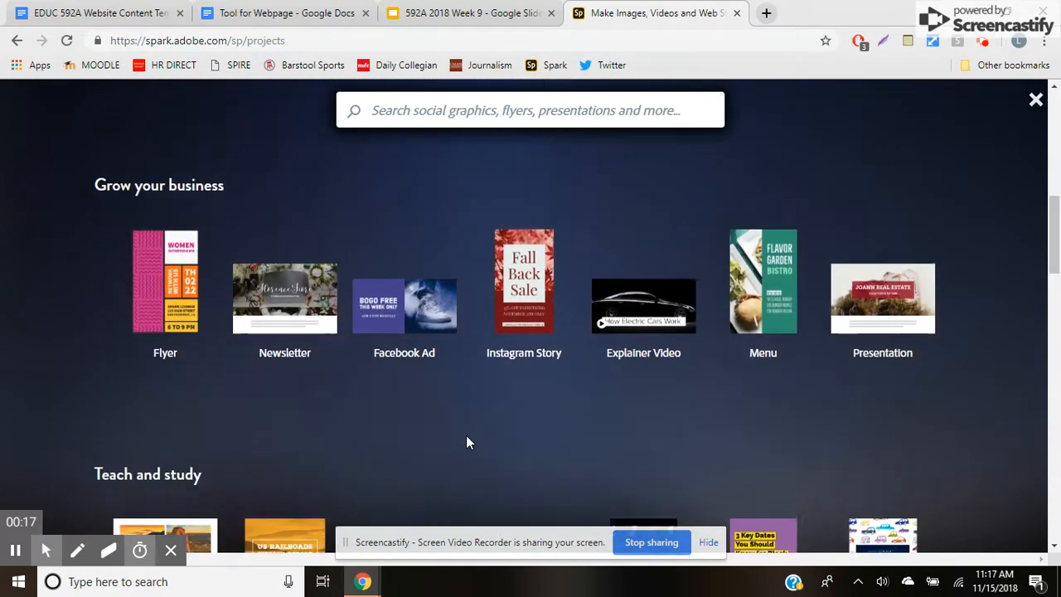
{"action": "scroll", "scroll_direction": "down", "scroll_amount": 3}
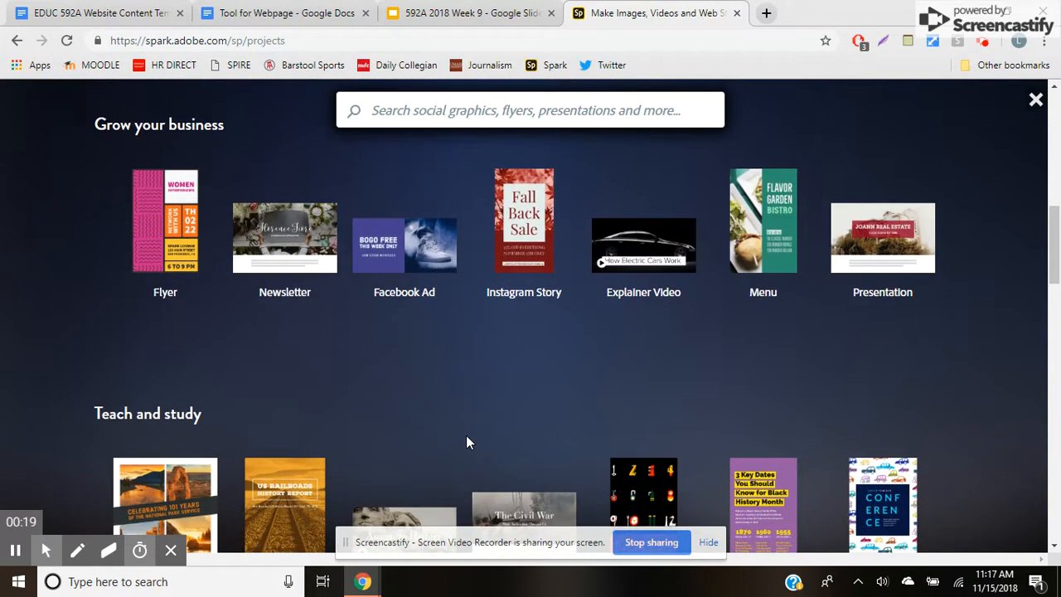
{"action": "scroll", "scroll_direction": "down", "scroll_amount": 3}
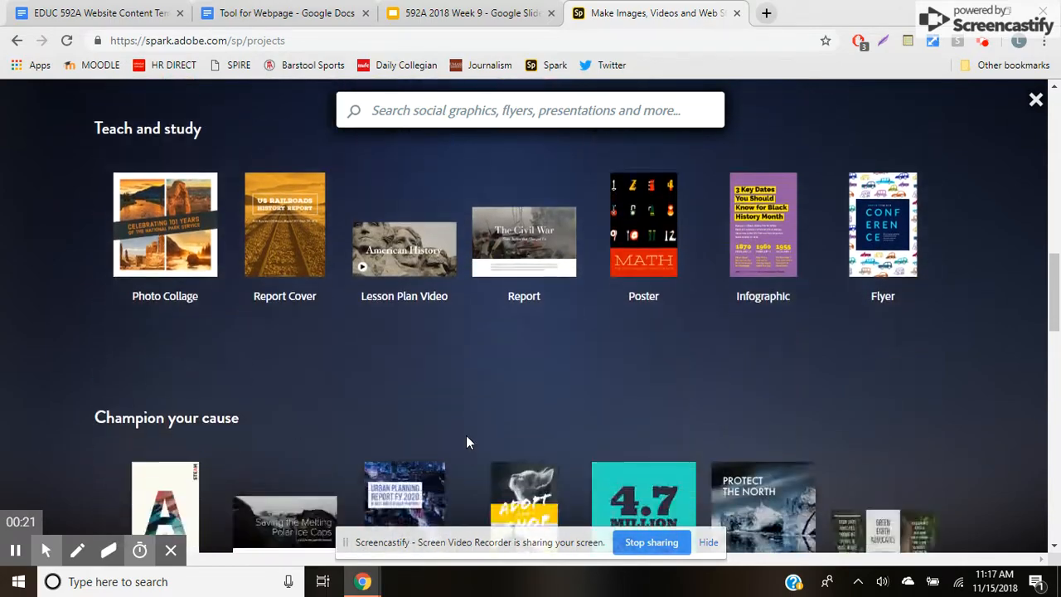
{"action": "scroll", "scroll_direction": "down", "scroll_amount": 3}
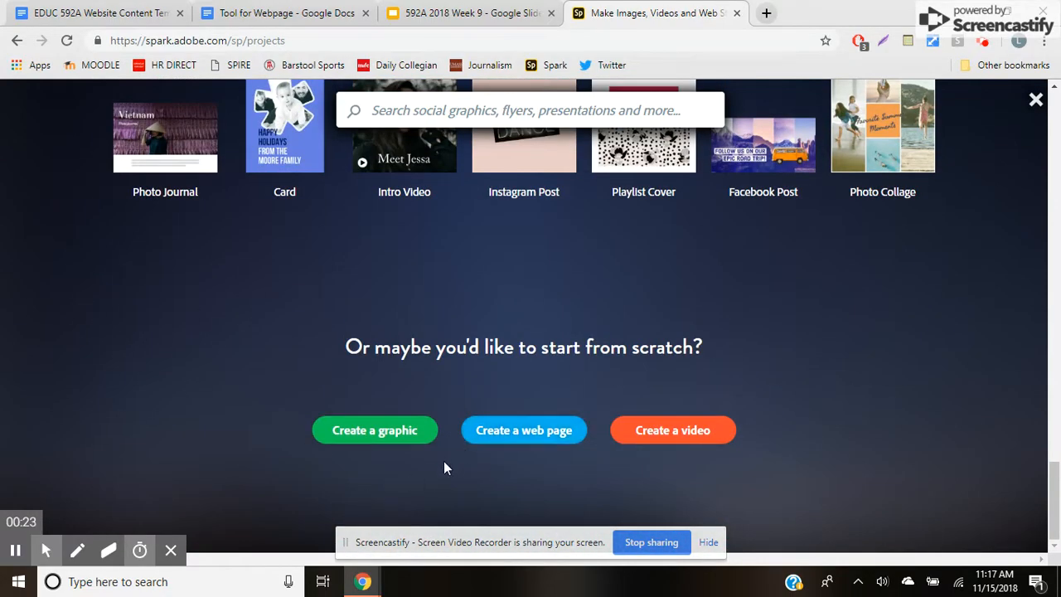
{"action": "mouse_move", "coordinate": [517, 371]}
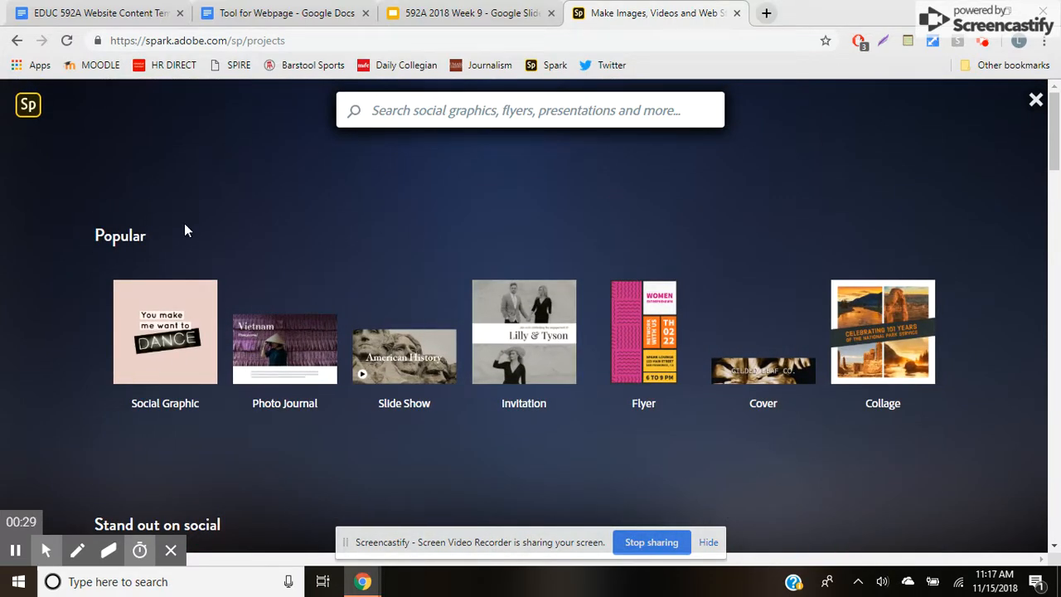
{"action": "scroll", "scroll_direction": "down", "scroll_amount": 3}
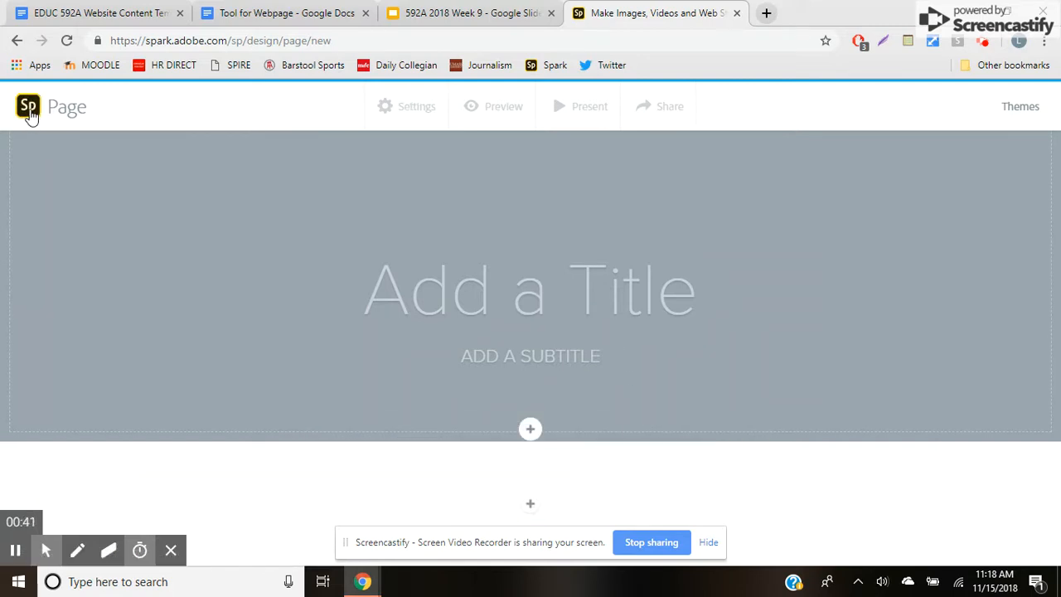
{"action": "left_click", "coordinate": [26, 106]}
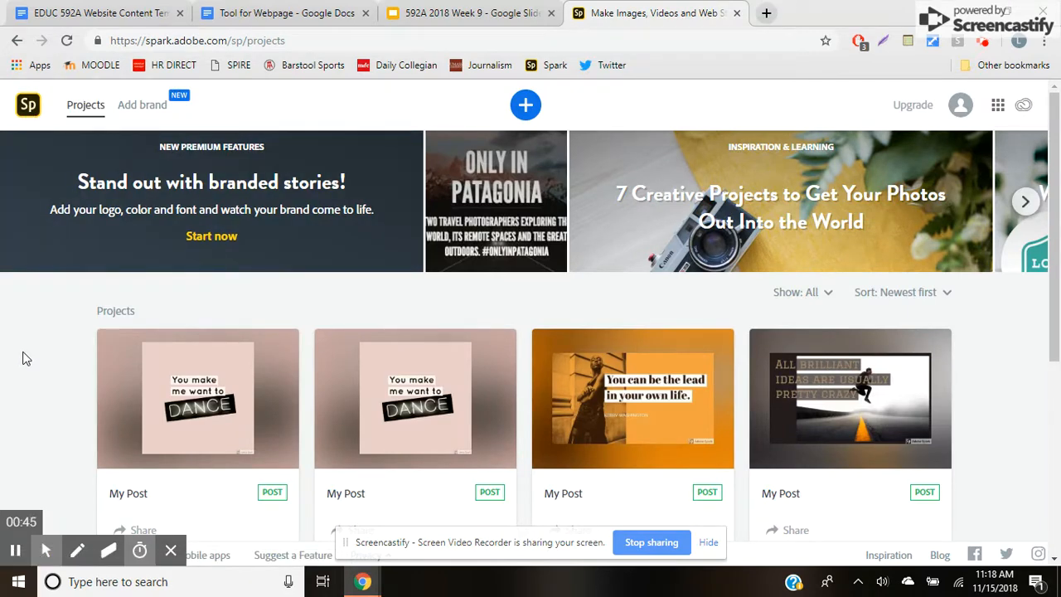
Step: Scroll the Chasing The Conference Crown article and head back toward Projects
{"action": "scroll", "scroll_direction": "down", "scroll_amount": 3}
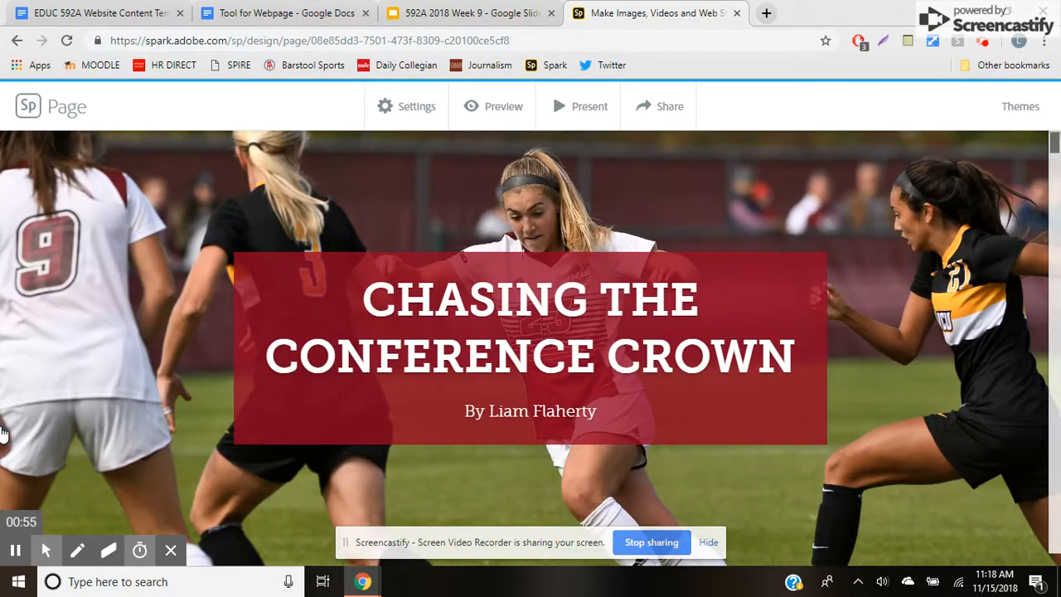
{"action": "scroll", "scroll_direction": "down", "scroll_amount": 3}
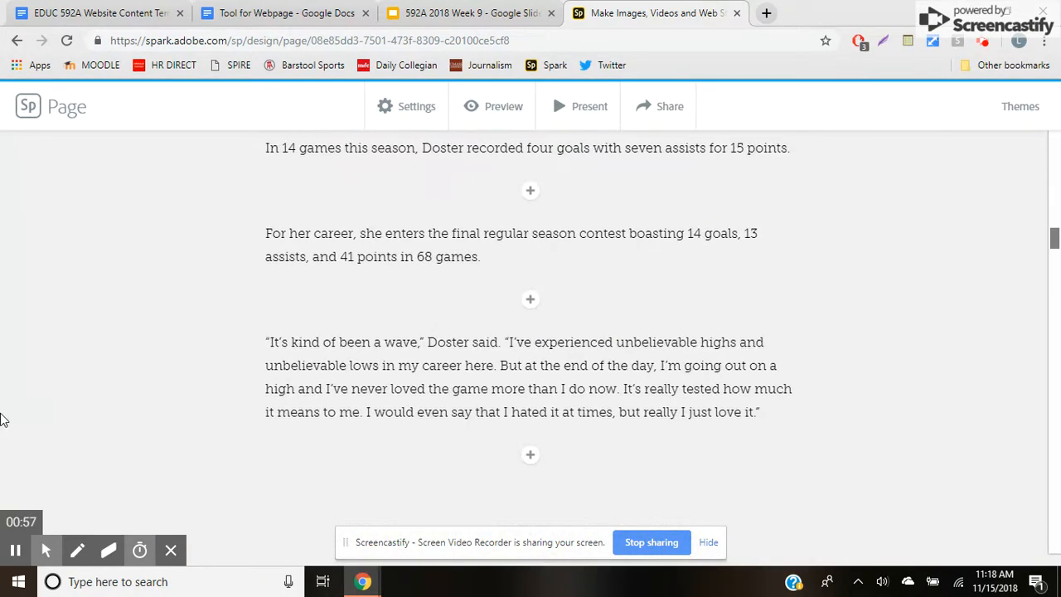
{"action": "left_click", "coordinate": [27, 106]}
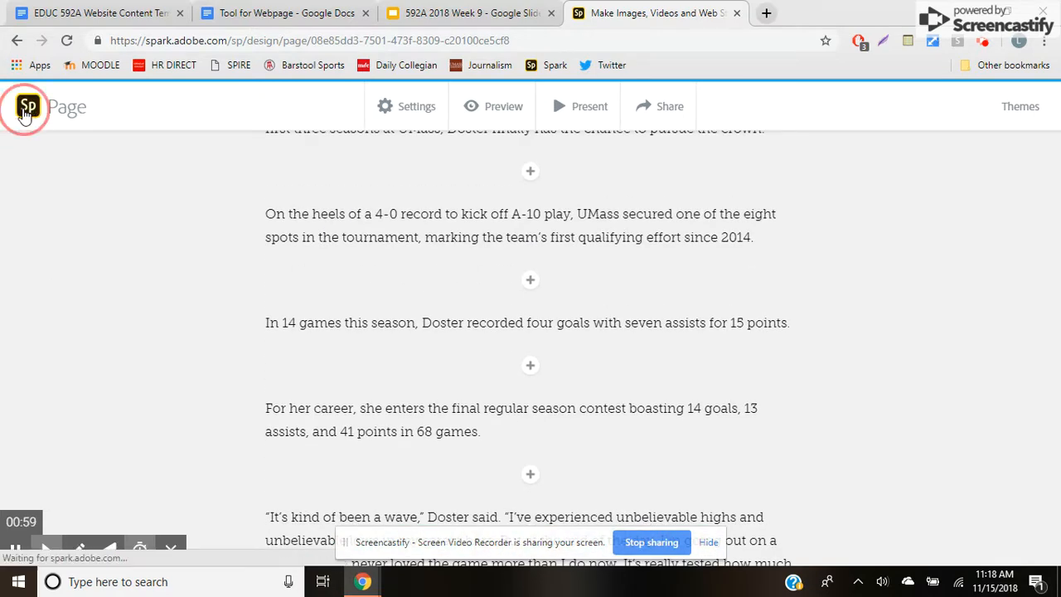
Step: Return to Projects and scroll down through the saved posts and page projects
{"action": "left_click", "coordinate": [27, 106]}
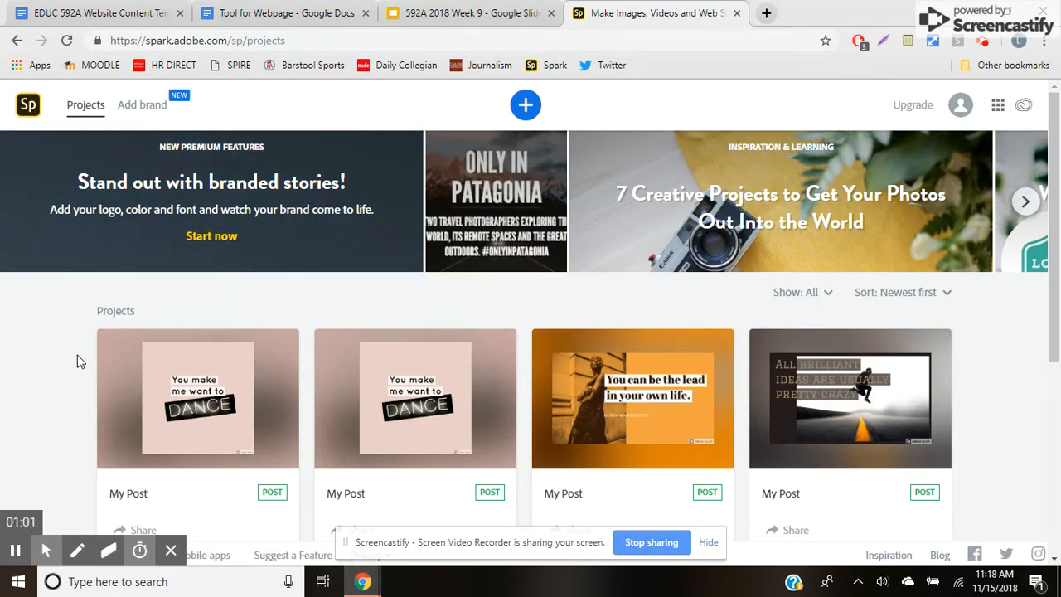
{"action": "scroll", "scroll_direction": "down", "scroll_amount": 3}
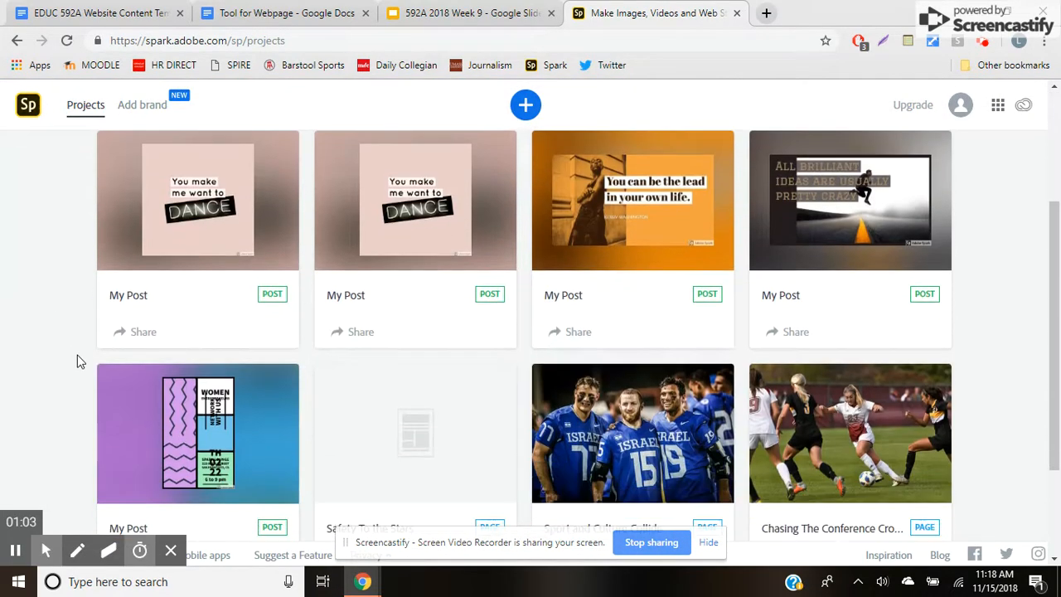
{"action": "scroll", "scroll_direction": "down", "scroll_amount": 3}
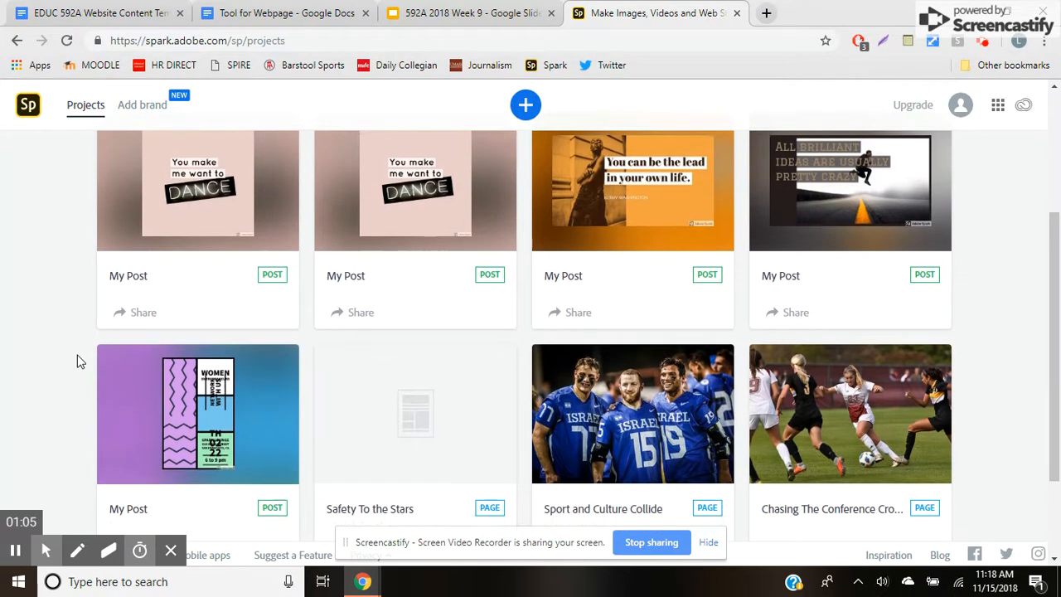
{"action": "scroll", "scroll_direction": "down", "scroll_amount": 3}
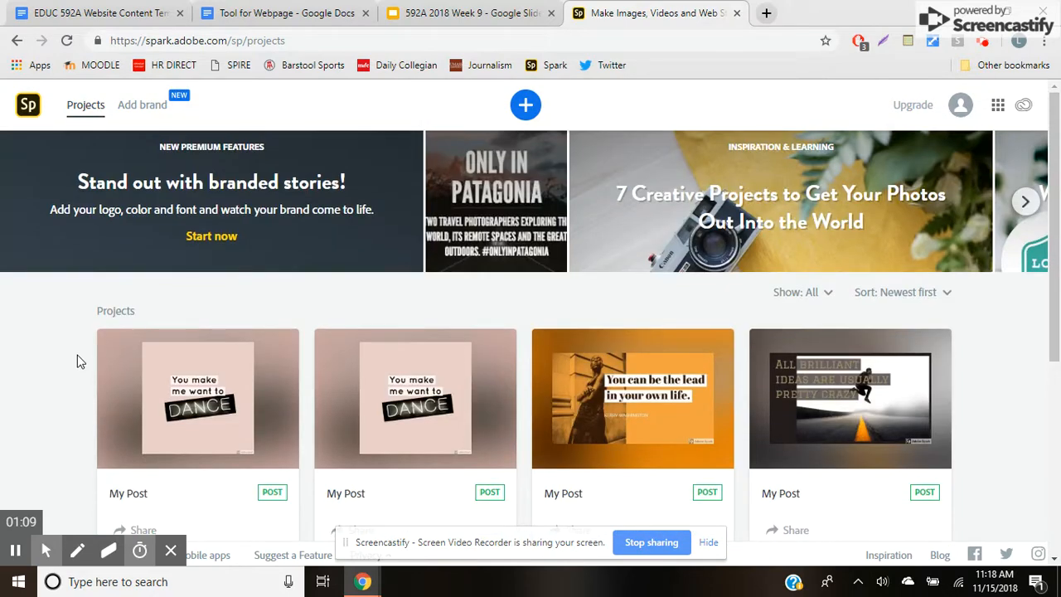
{"action": "mouse_move", "coordinate": [511, 318]}
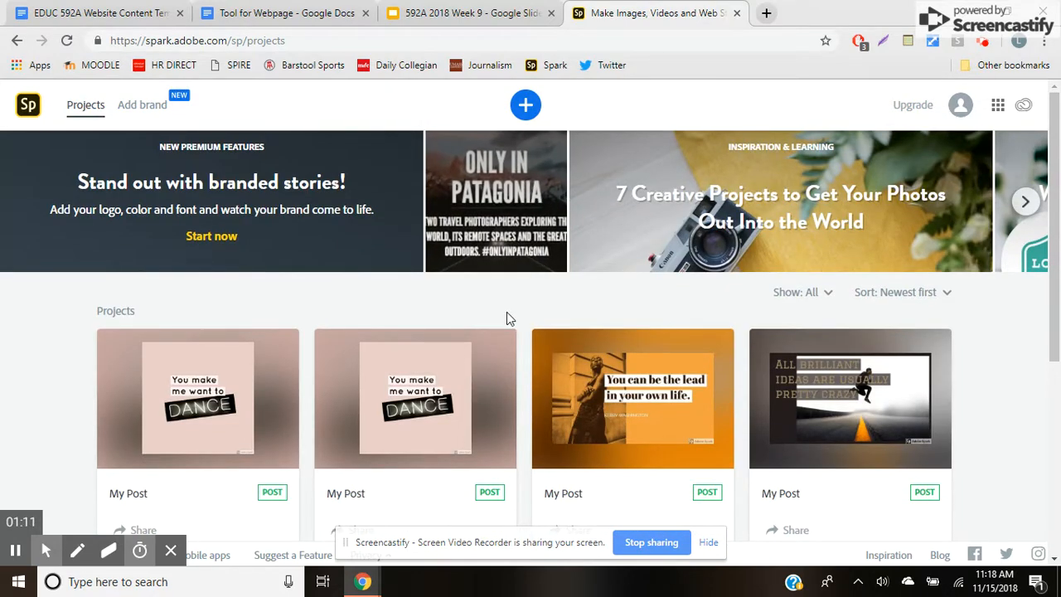
{"action": "mouse_move", "coordinate": [522, 312]}
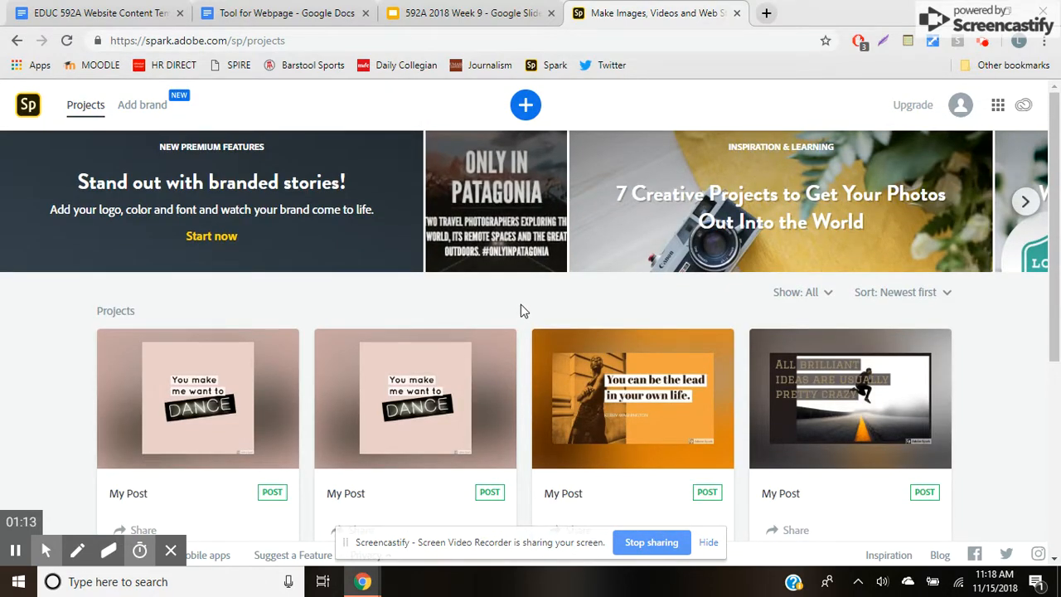
Step: Start a new project from the + button and browse the gallery's Popular templates
{"action": "left_click", "coordinate": [526, 105]}
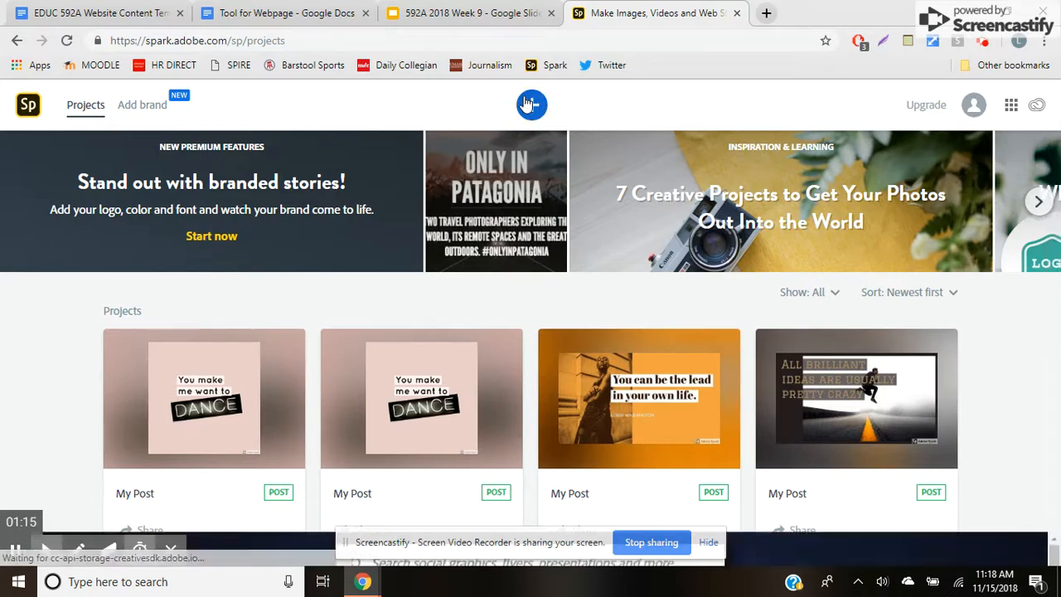
{"action": "left_click", "coordinate": [530, 104]}
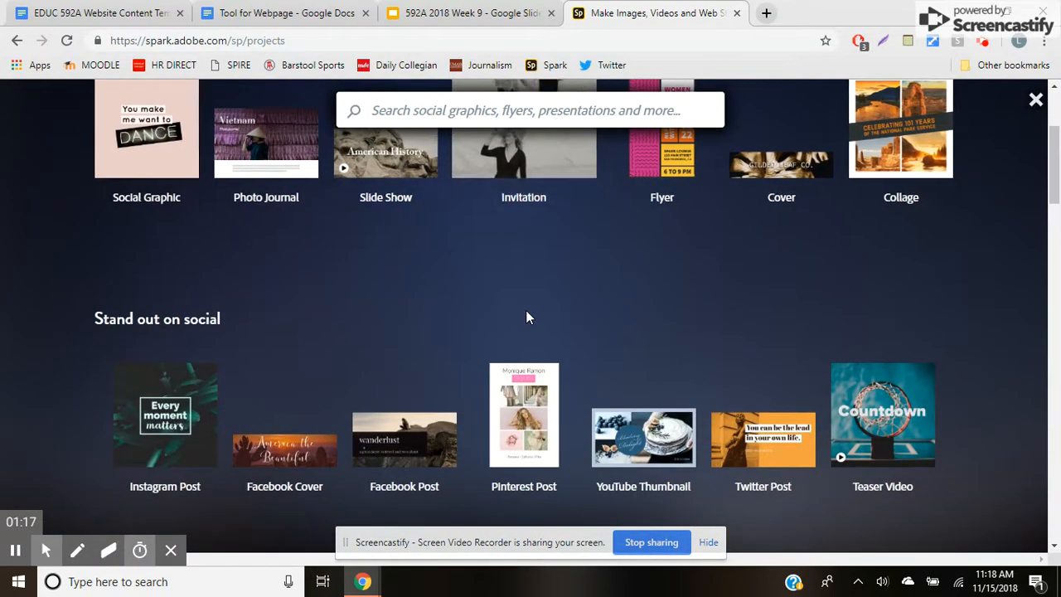
{"action": "scroll", "scroll_direction": "down", "scroll_amount": 3}
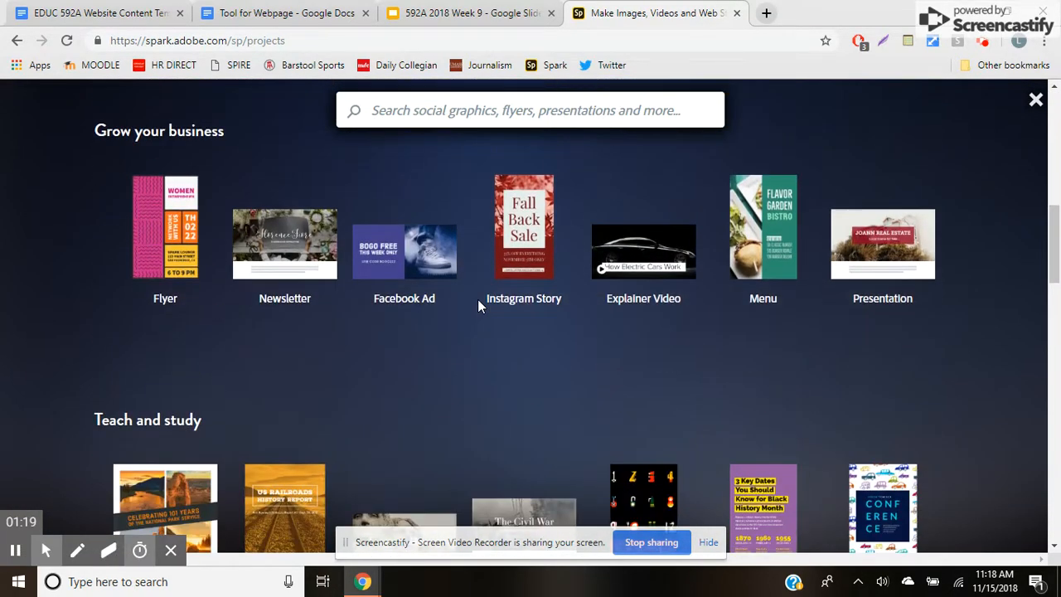
{"action": "scroll", "scroll_direction": "down", "scroll_amount": 3}
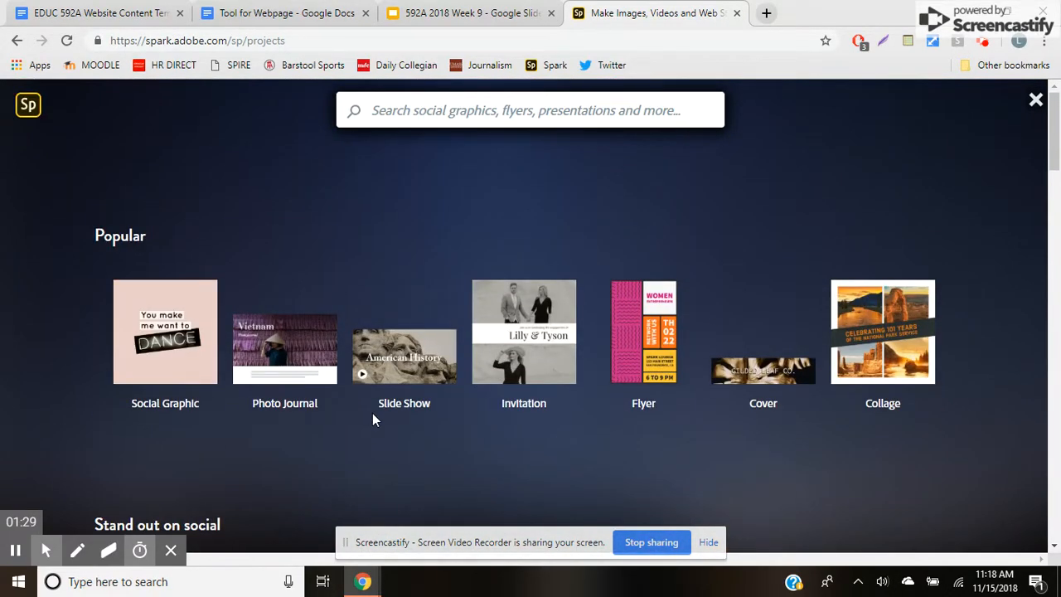
{"action": "mouse_move", "coordinate": [268, 257]}
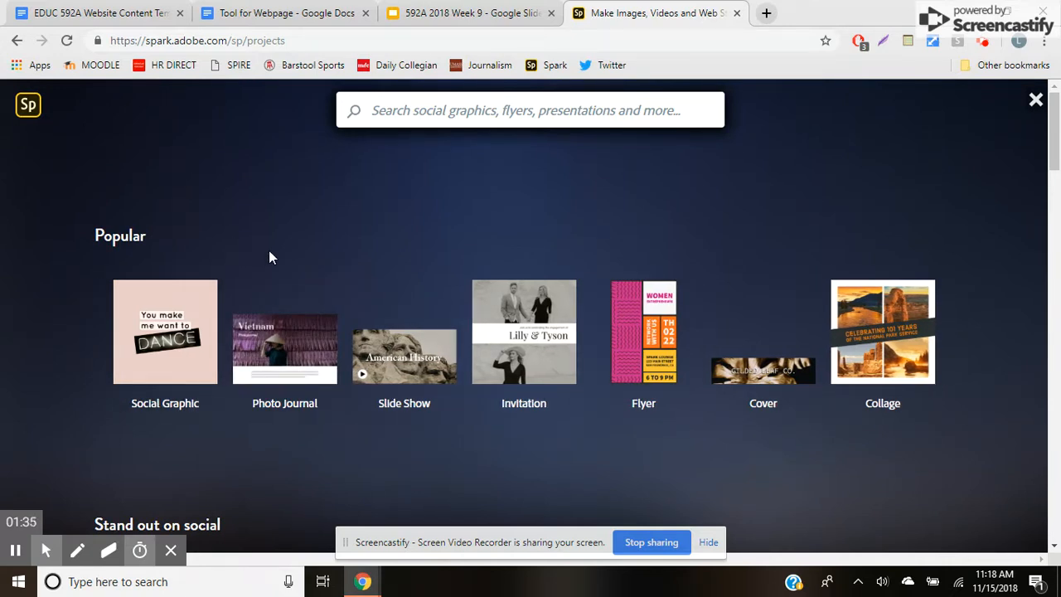
{"action": "scroll", "scroll_direction": "down", "scroll_amount": 3}
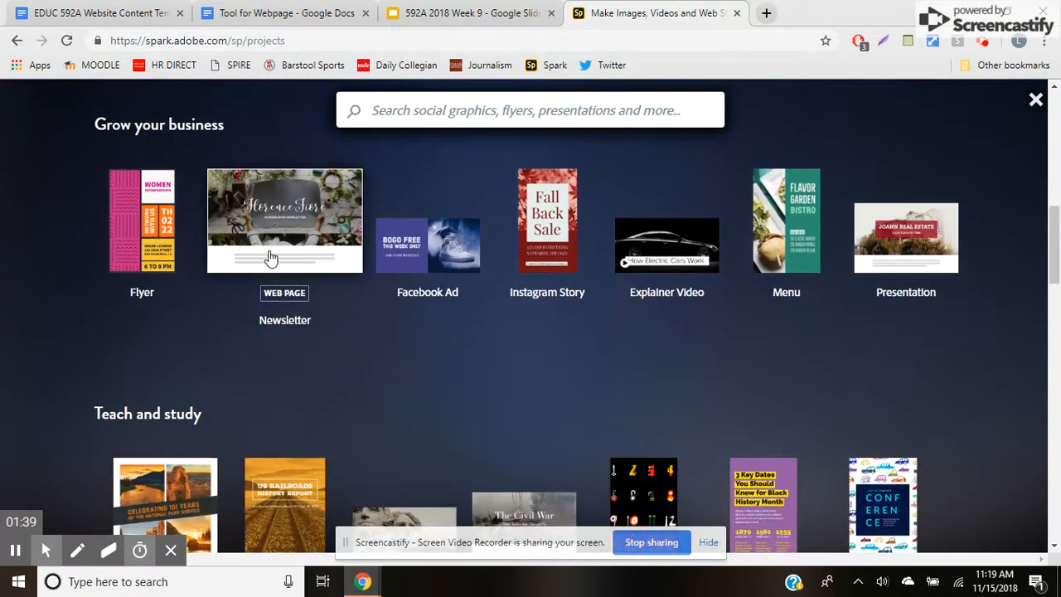
{"action": "scroll", "scroll_direction": "down", "scroll_amount": 3}
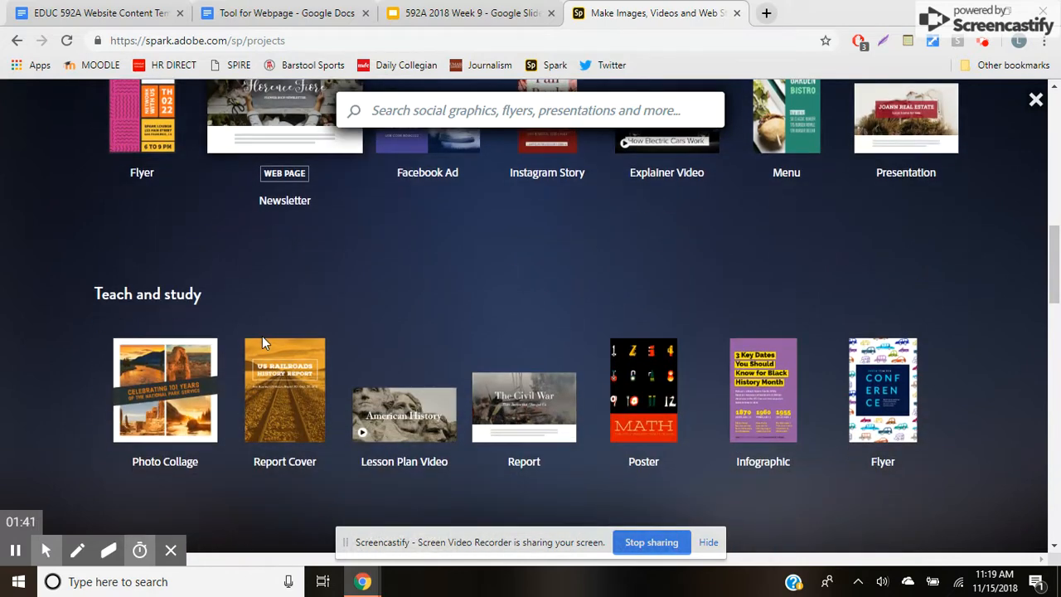
{"action": "scroll", "scroll_direction": "down", "scroll_amount": 3}
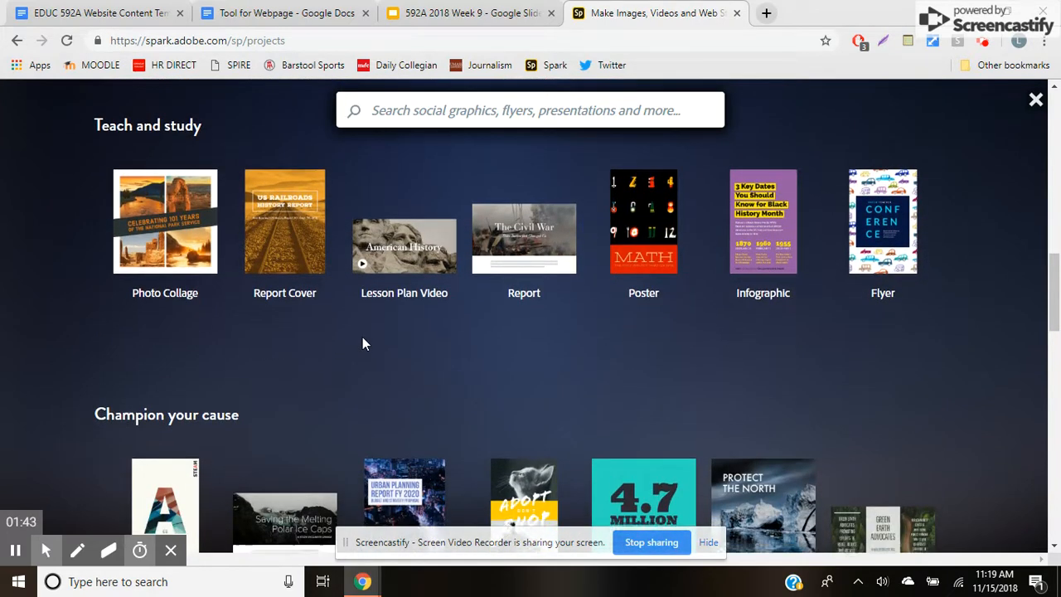
{"action": "scroll", "scroll_direction": "down", "scroll_amount": 3}
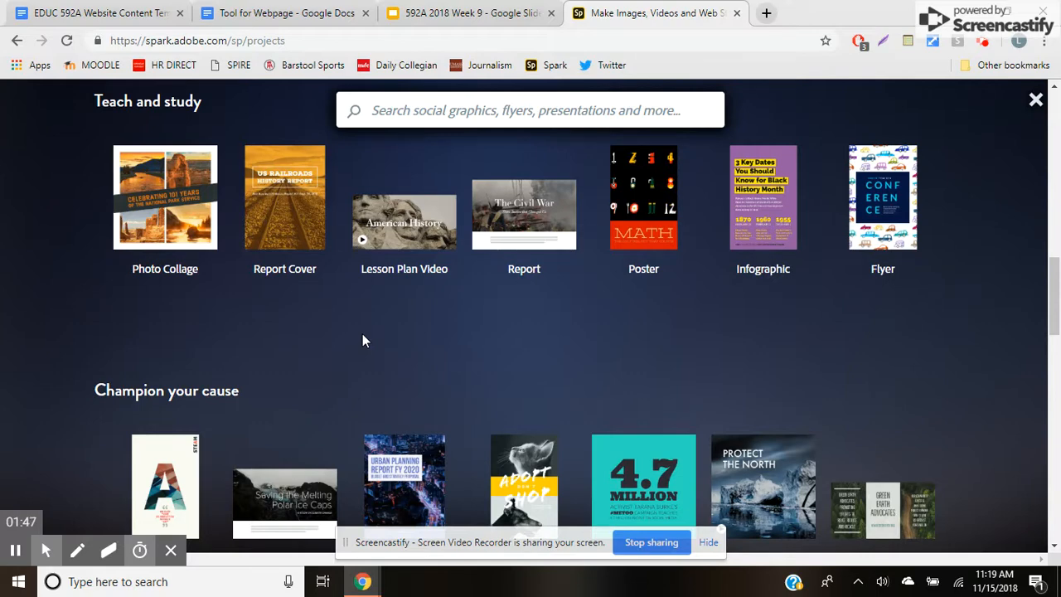
{"action": "scroll", "scroll_direction": "down", "scroll_amount": 3}
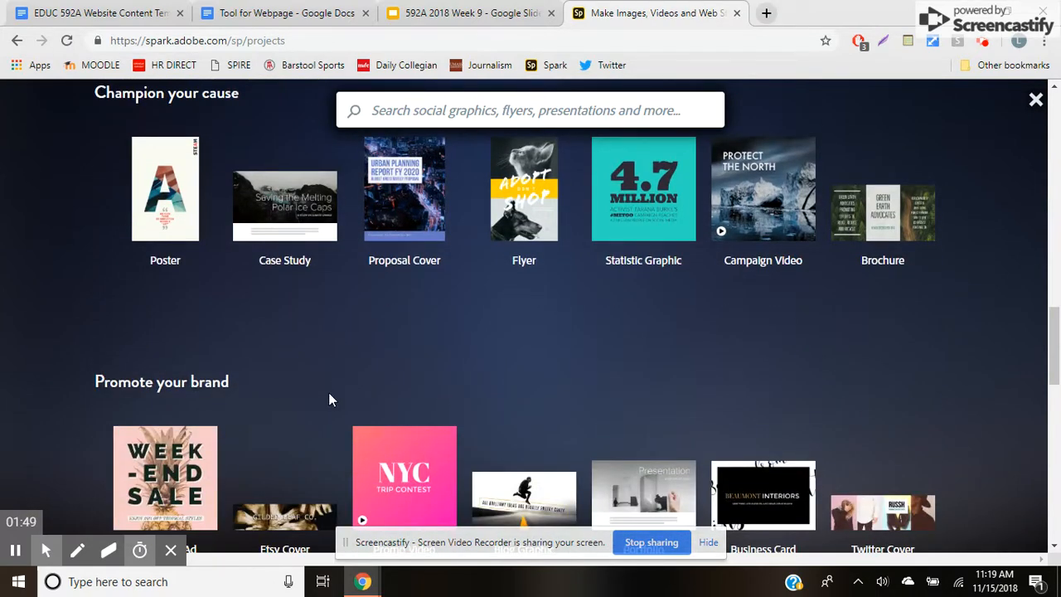
{"action": "scroll", "scroll_direction": "down", "scroll_amount": 3}
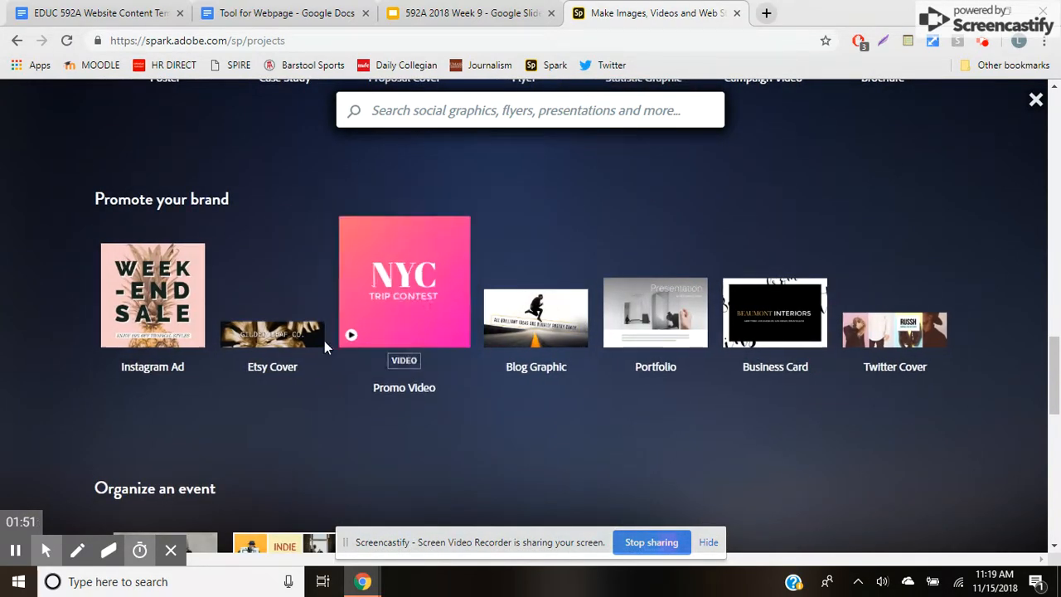
{"action": "scroll", "scroll_direction": "down", "scroll_amount": 3}
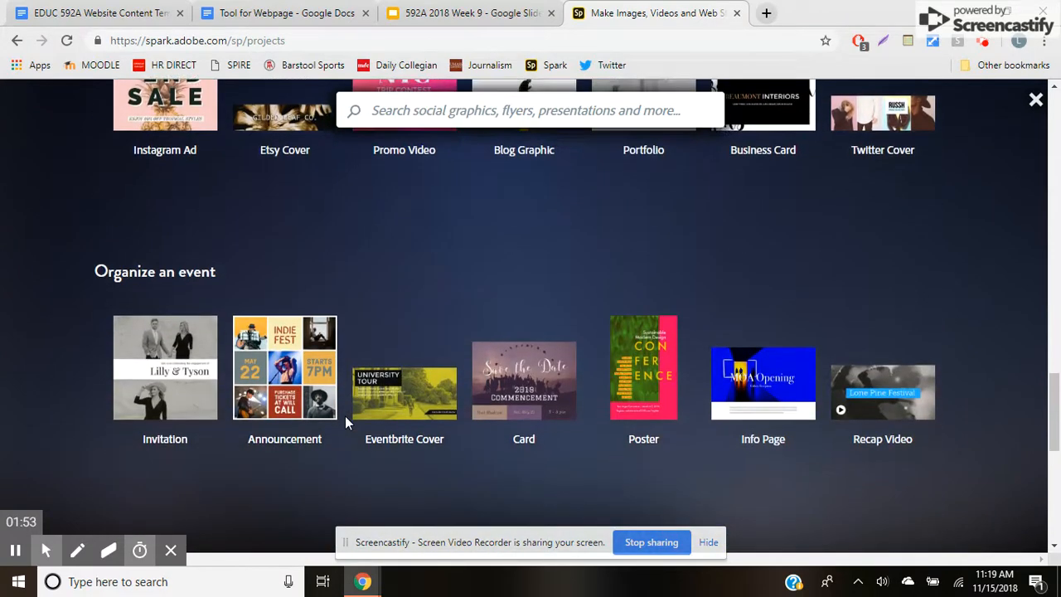
{"action": "mouse_move", "coordinate": [345, 411]}
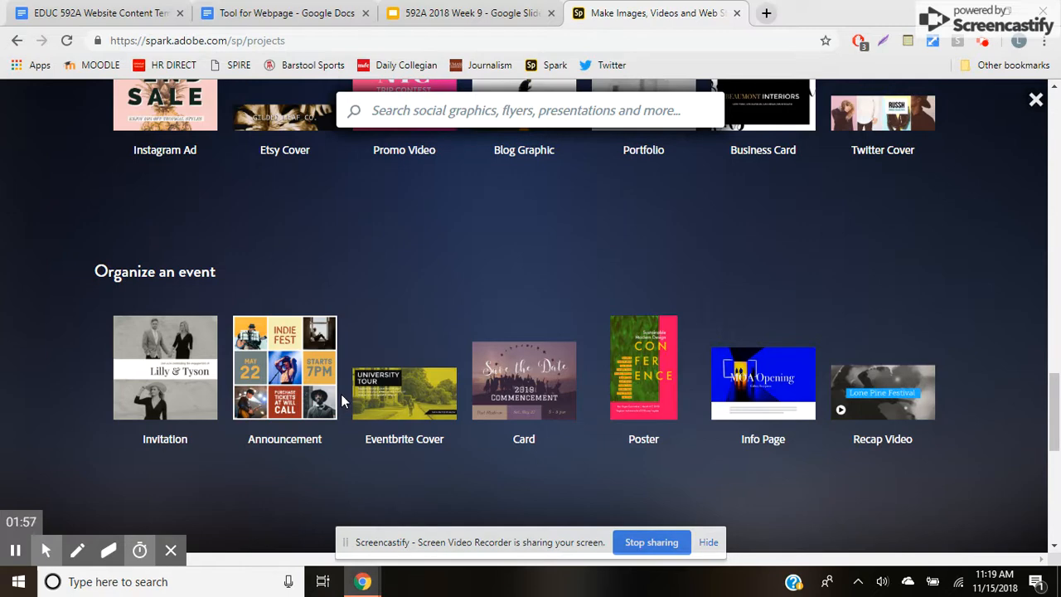
{"action": "scroll", "scroll_direction": "down", "scroll_amount": 3}
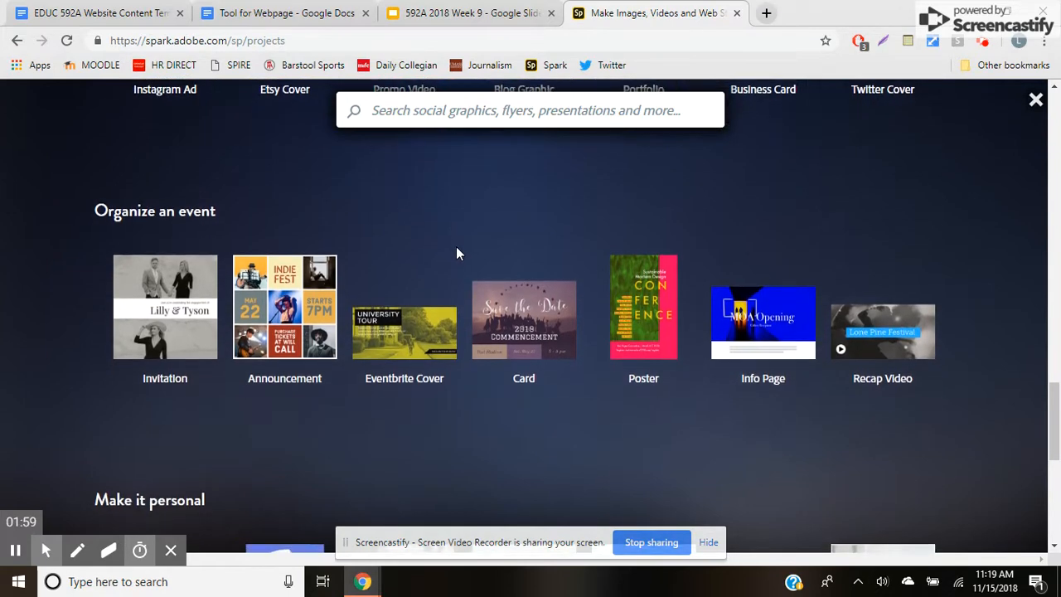
{"action": "scroll", "scroll_direction": "down", "scroll_amount": 3}
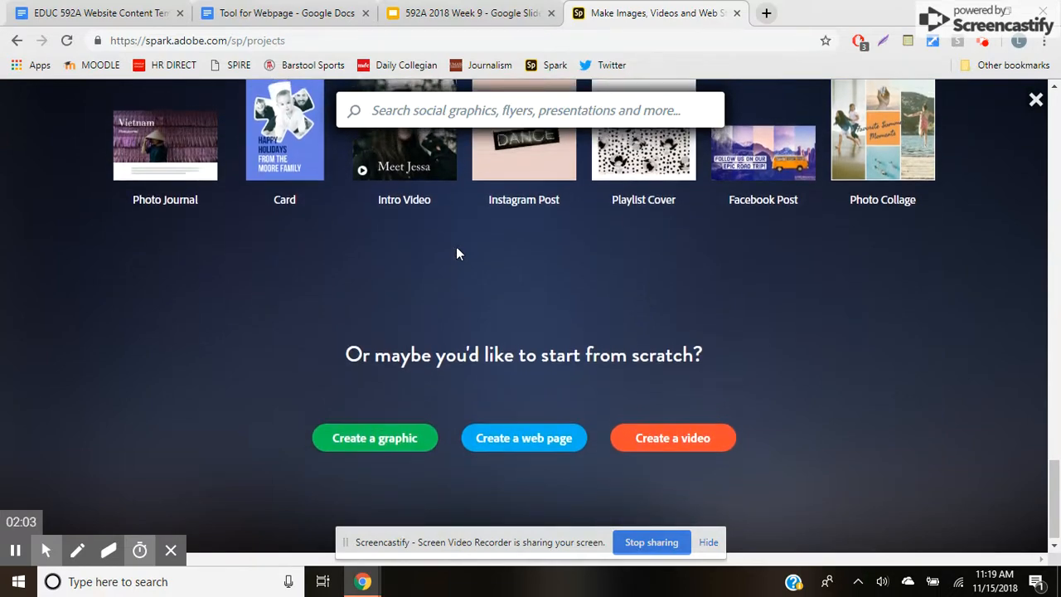
{"action": "scroll", "scroll_direction": "down", "scroll_amount": 3}
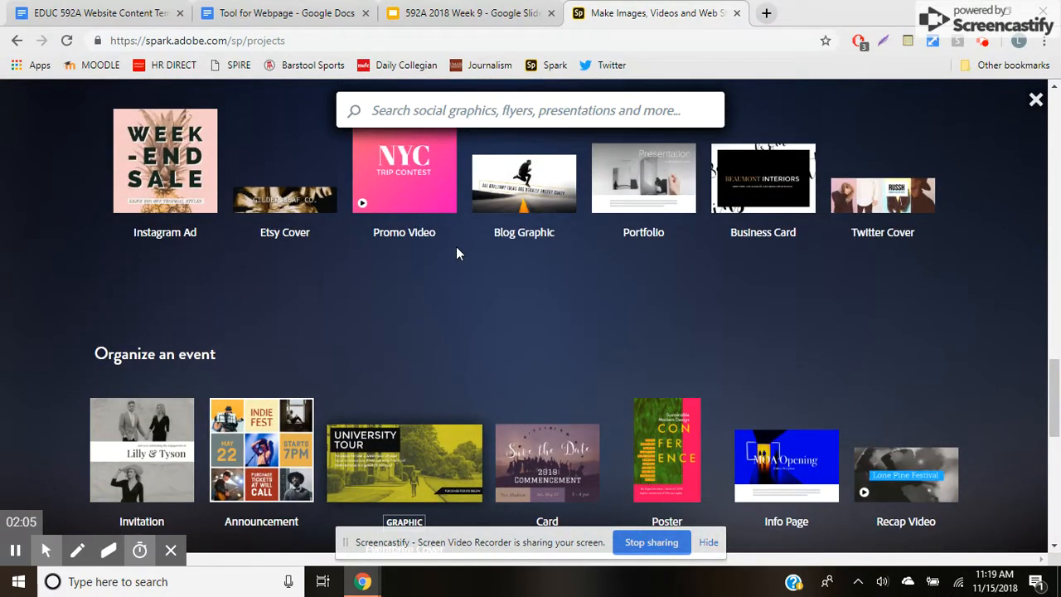
{"action": "scroll", "scroll_direction": "down", "scroll_amount": 3}
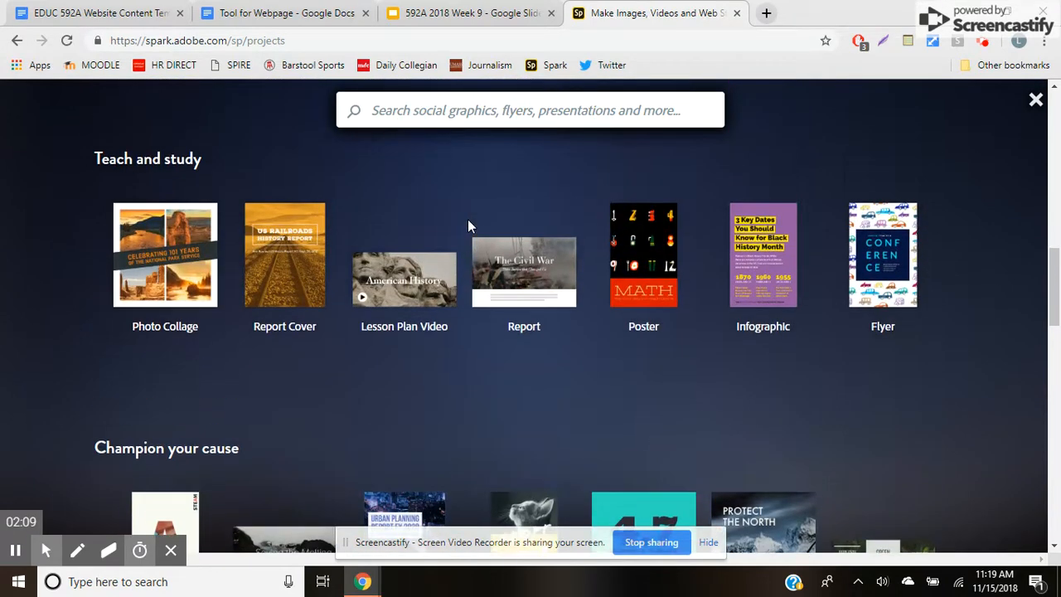
{"action": "scroll", "scroll_direction": "down", "scroll_amount": 3}
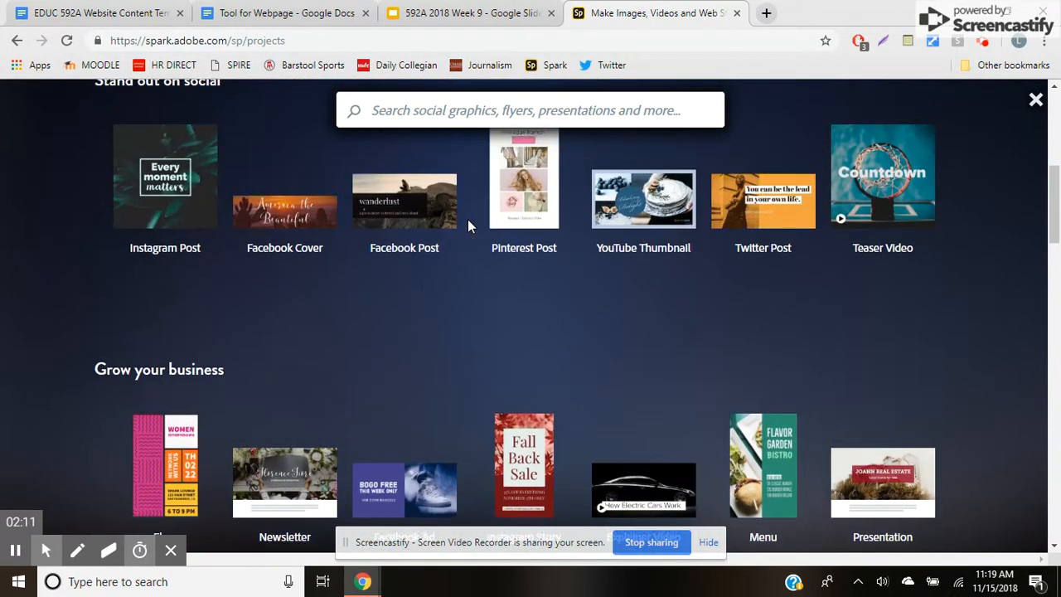
{"action": "scroll", "scroll_direction": "up", "scroll_amount": 3}
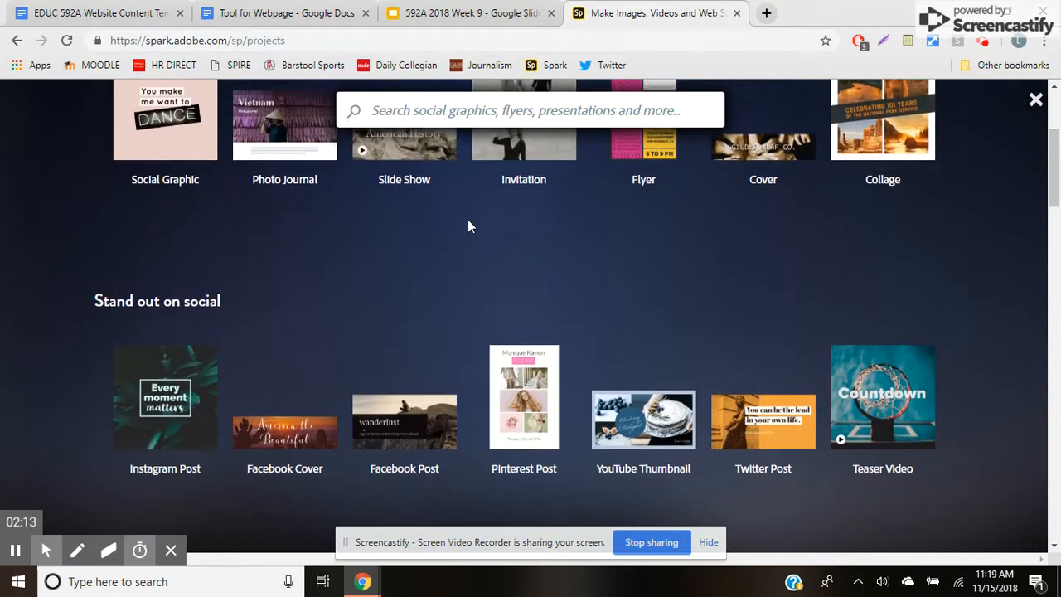